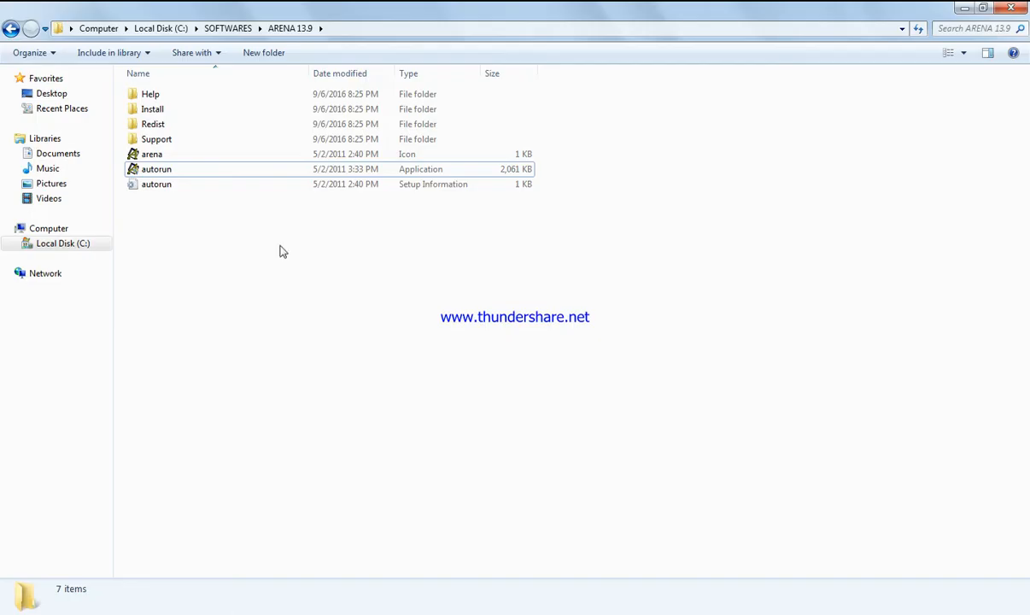
Set autorun.exe to run in compatibility mode for Windows 7 via its Properties
right_click(158, 169)
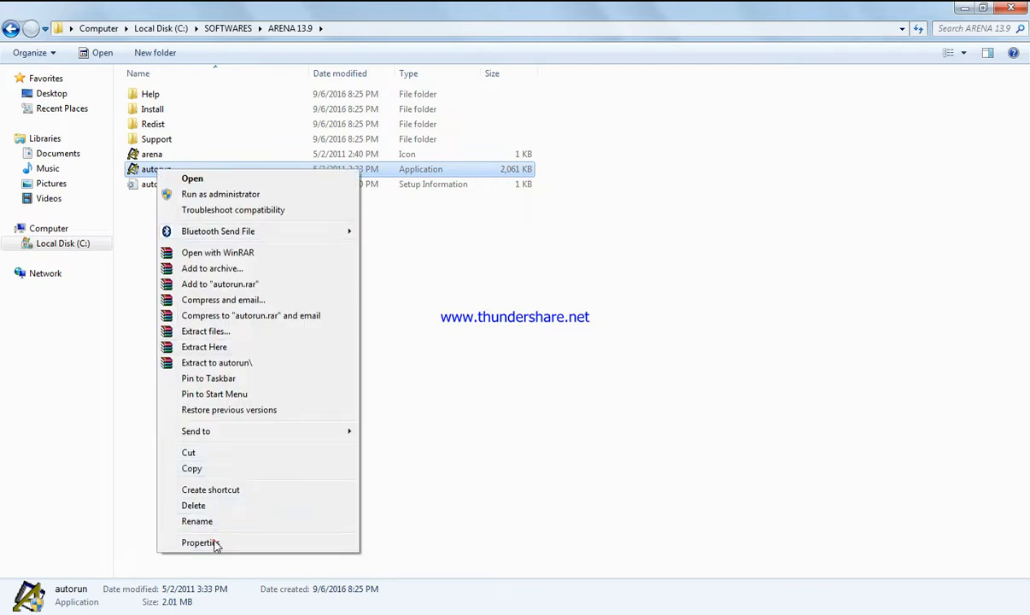
click(202, 544)
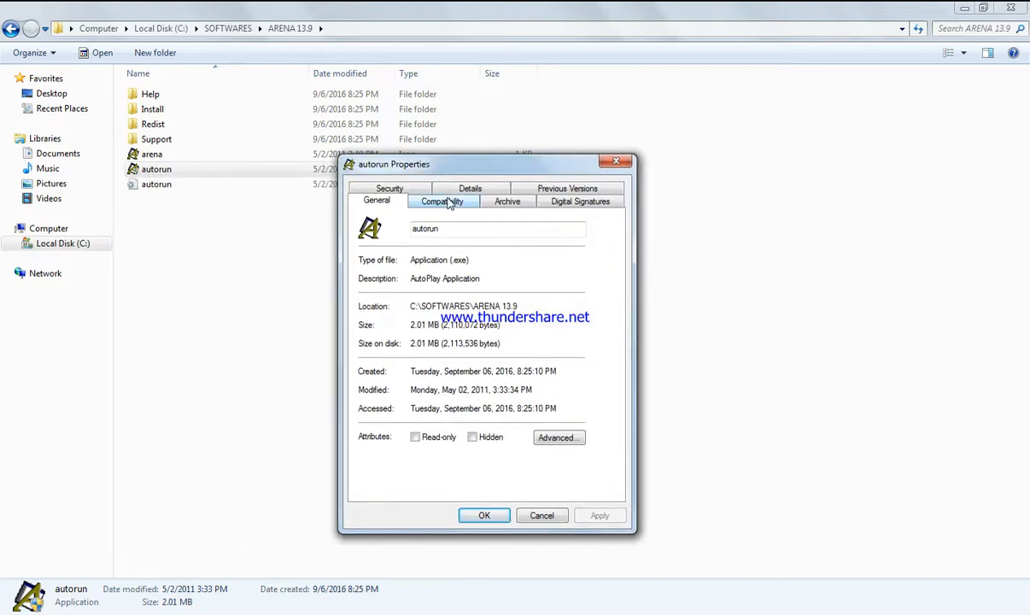
mouse_move(435, 205)
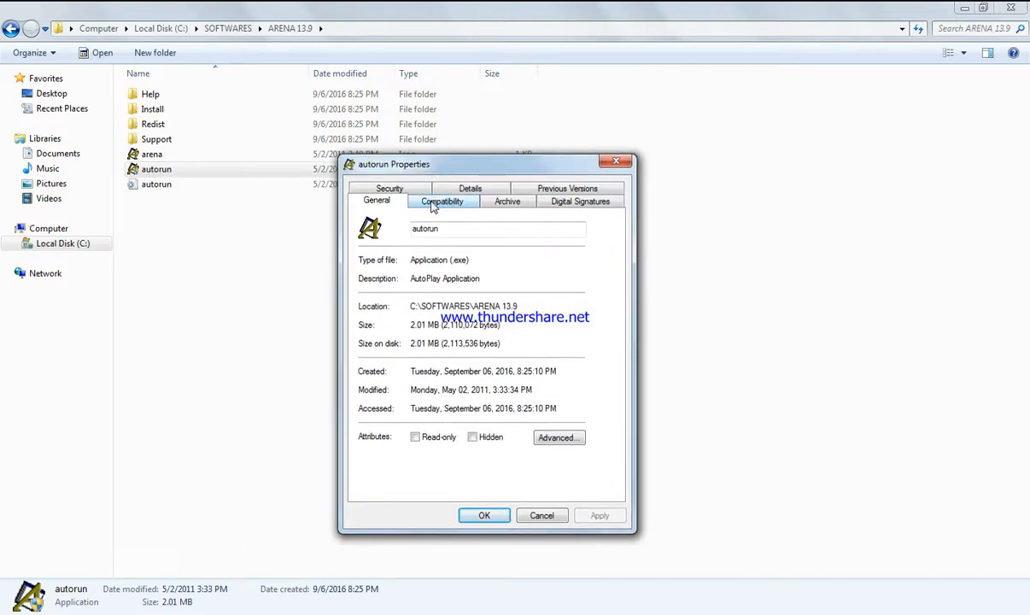
click(442, 201)
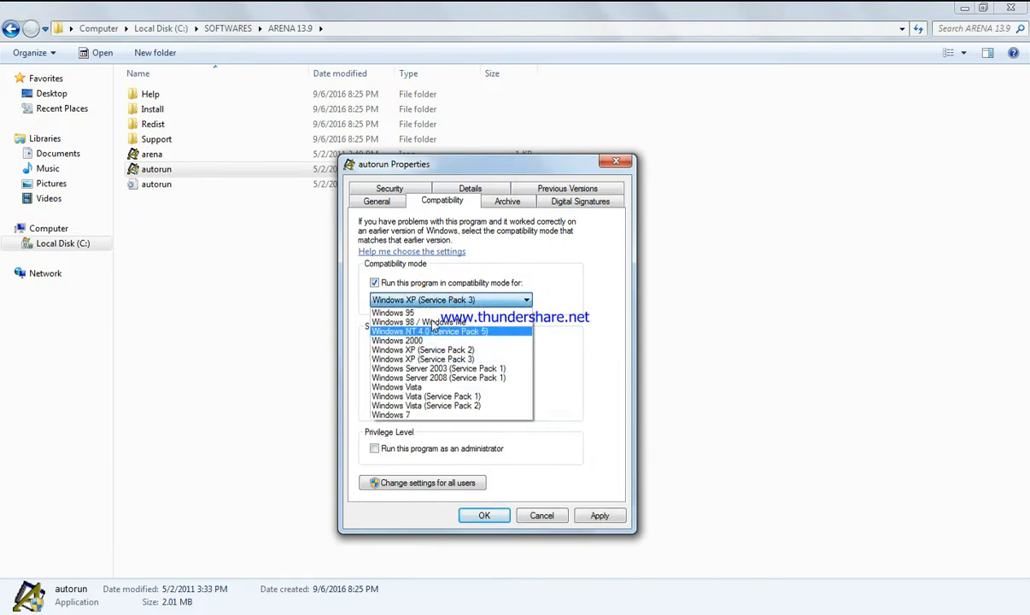
mouse_move(420, 415)
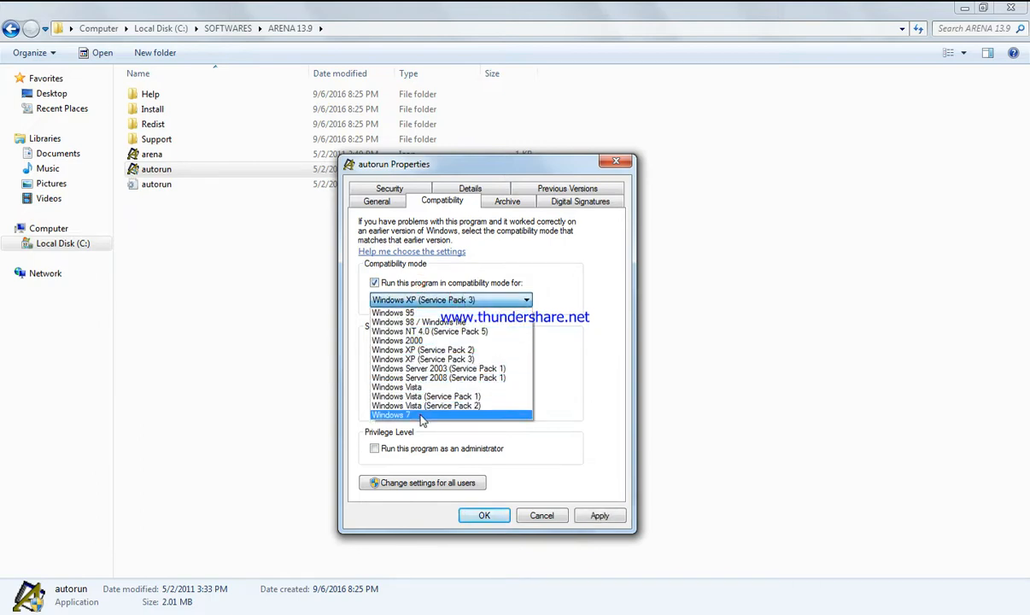
click(390, 415)
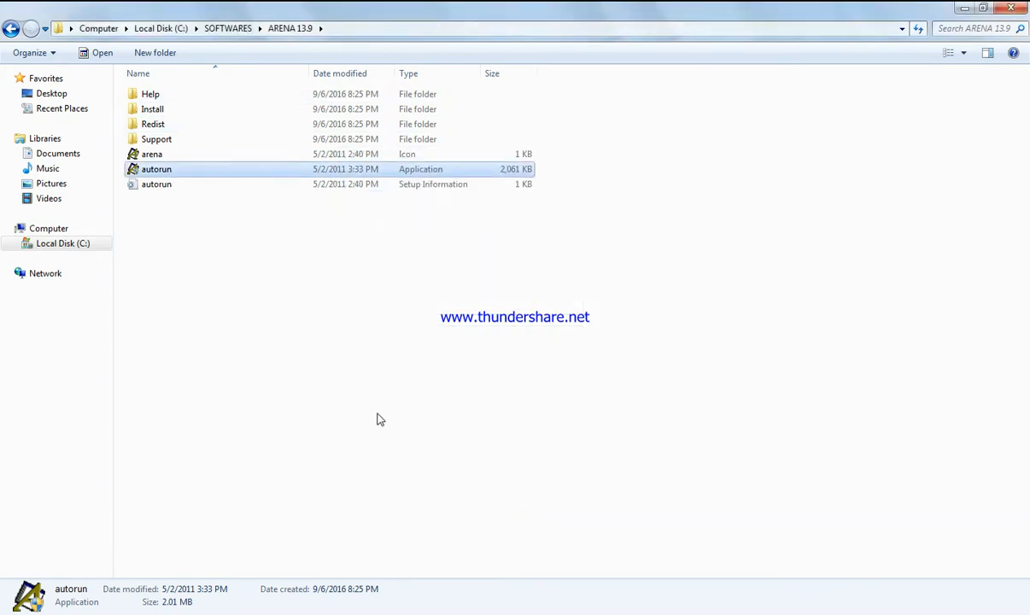
mouse_move(479, 272)
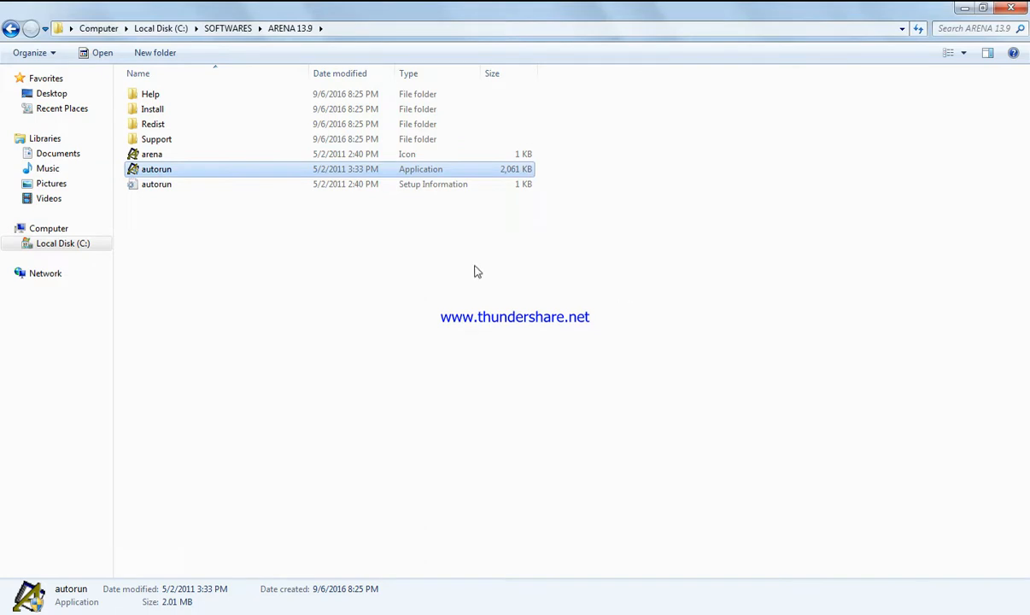
Reopen autorun's Compatibility settings, keep Windows 7 selected and confirm with OK
right_click(157, 169)
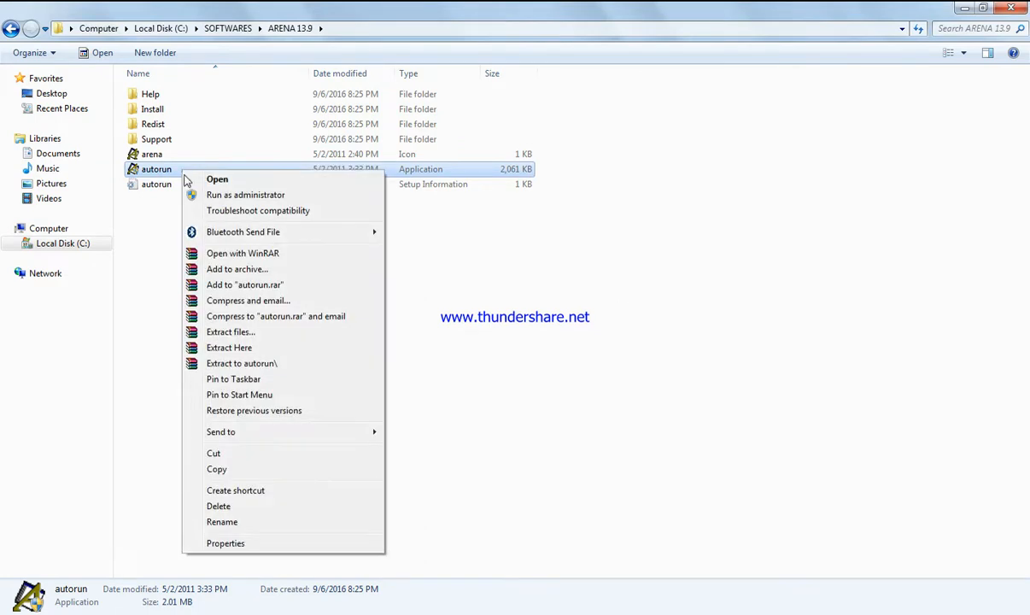
click(226, 544)
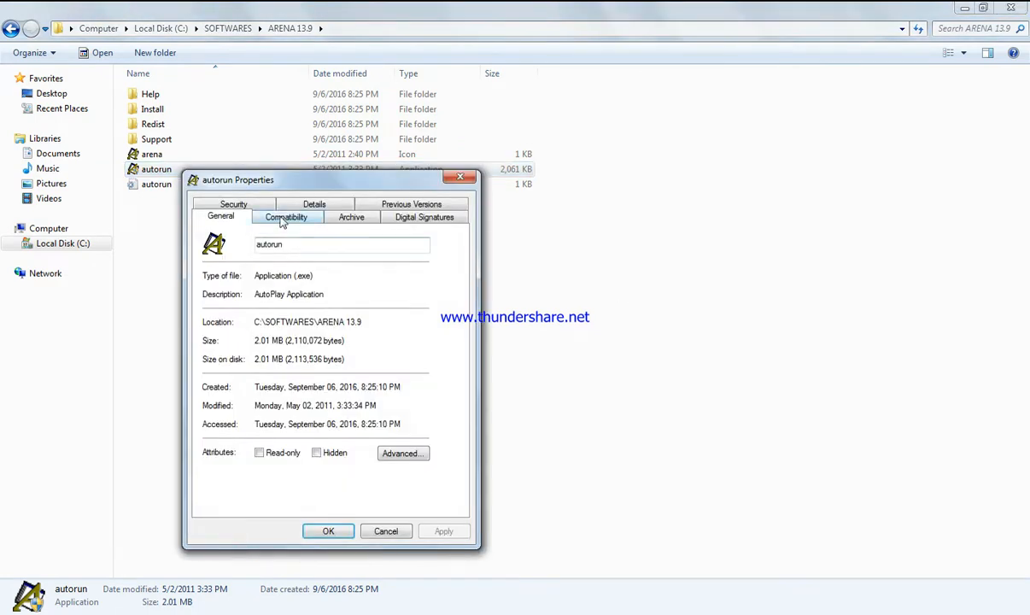
click(287, 217)
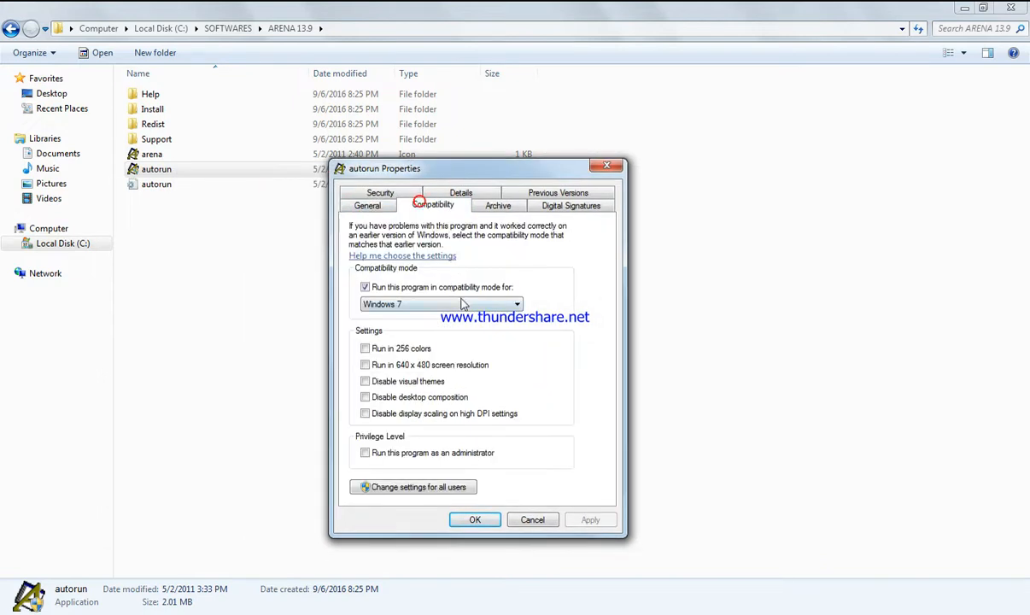
click(516, 304)
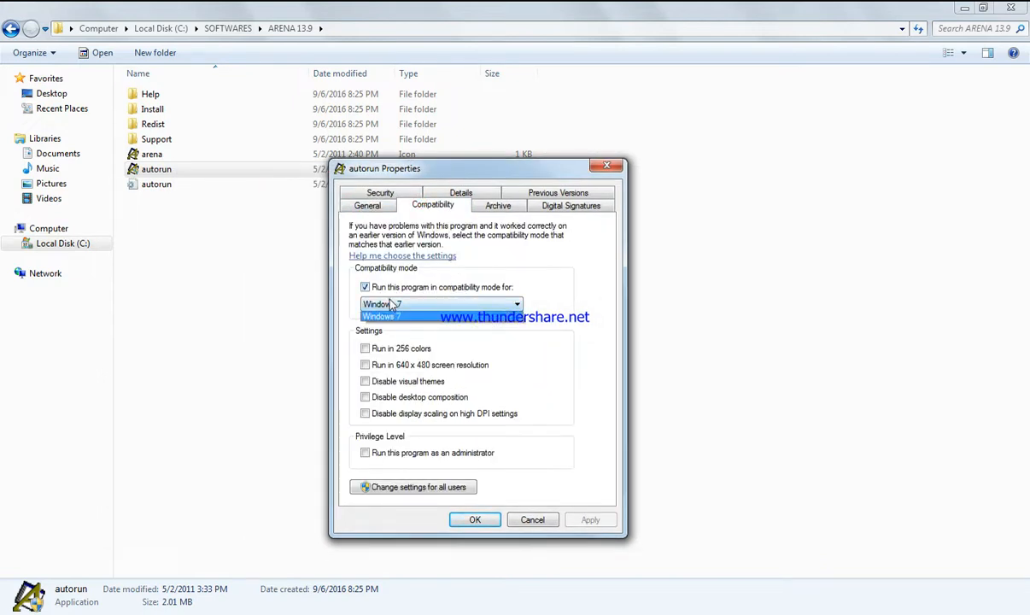
click(533, 519)
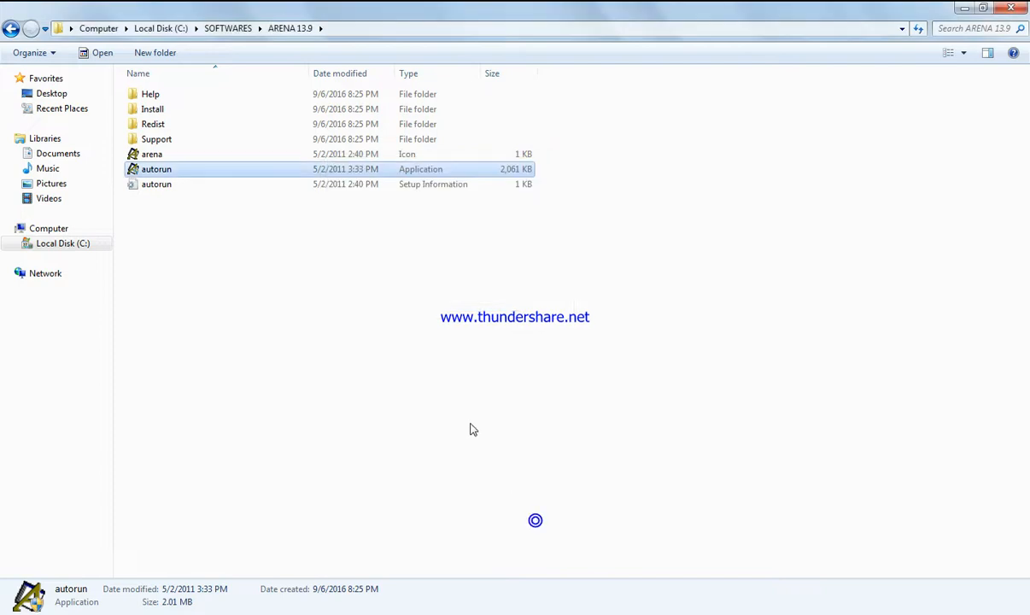
click(17, 594)
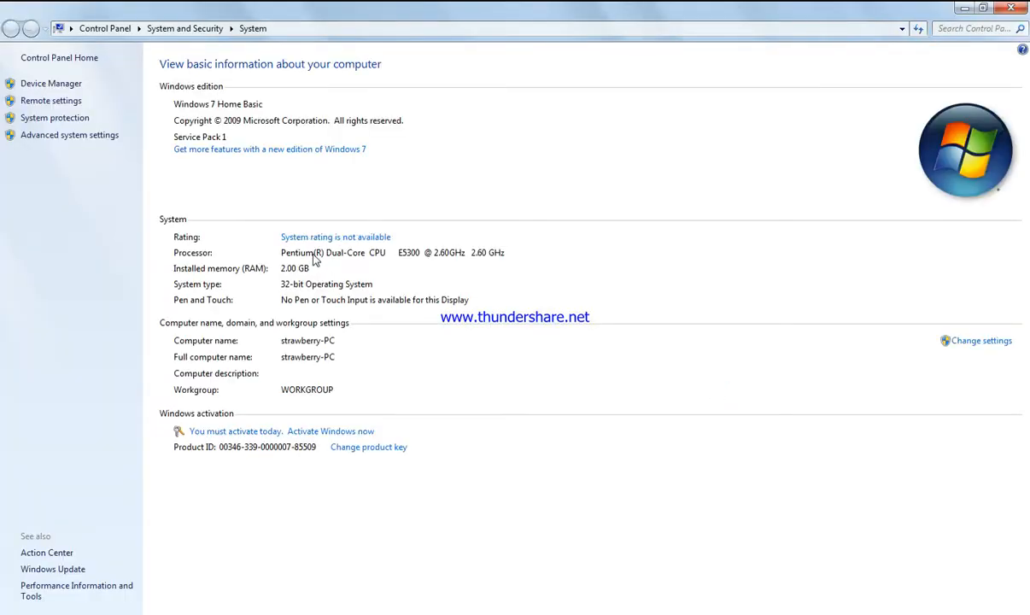
mouse_move(318, 272)
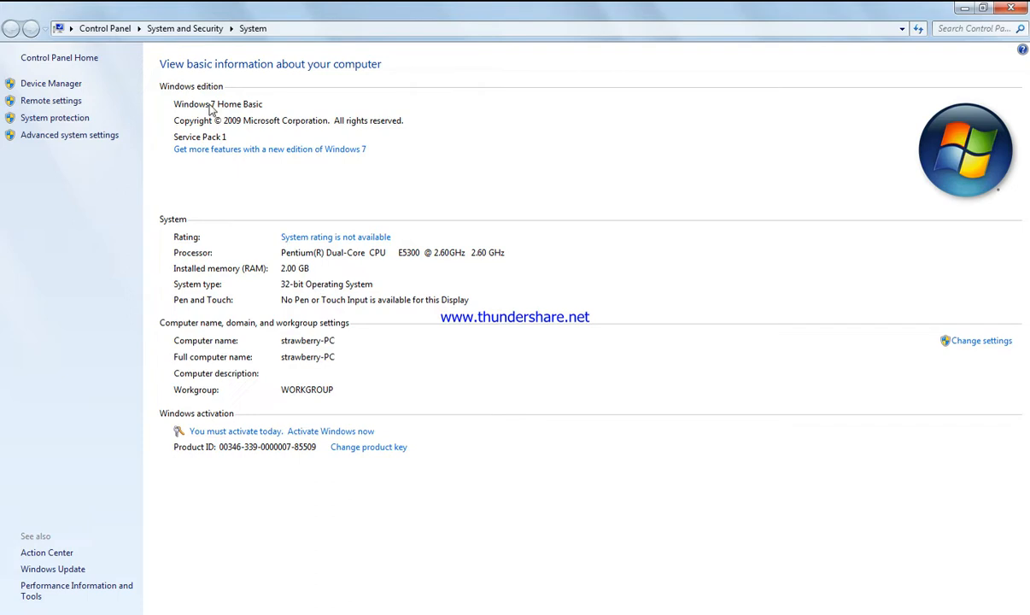
mouse_move(205, 260)
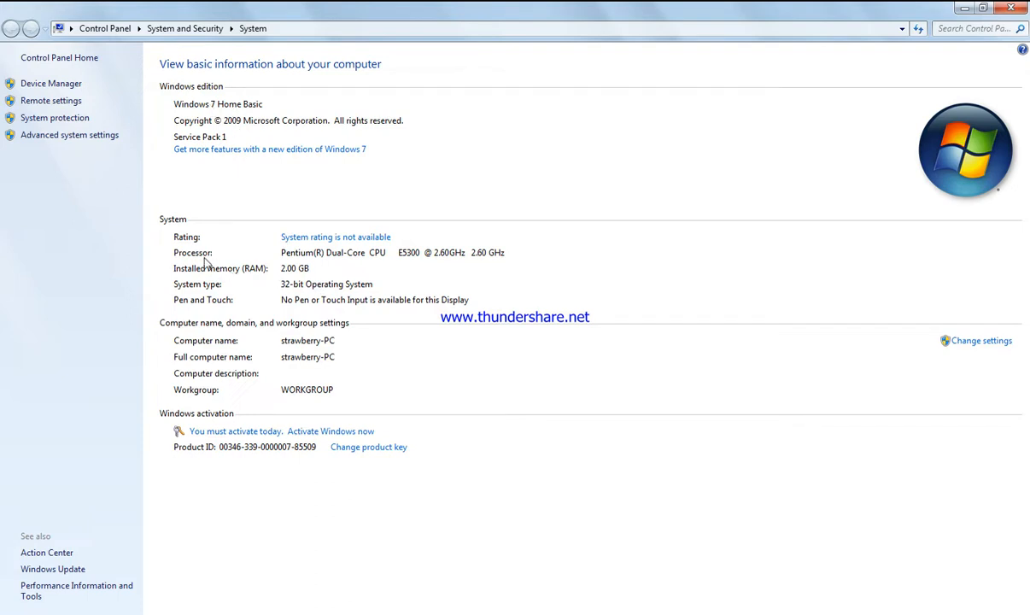
mouse_move(366, 294)
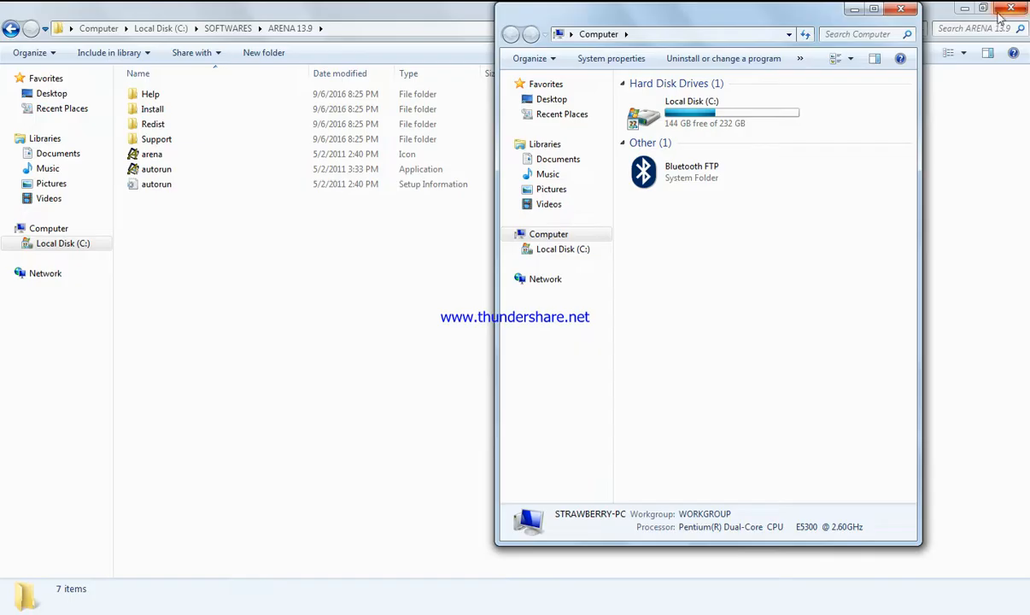
click(1011, 8)
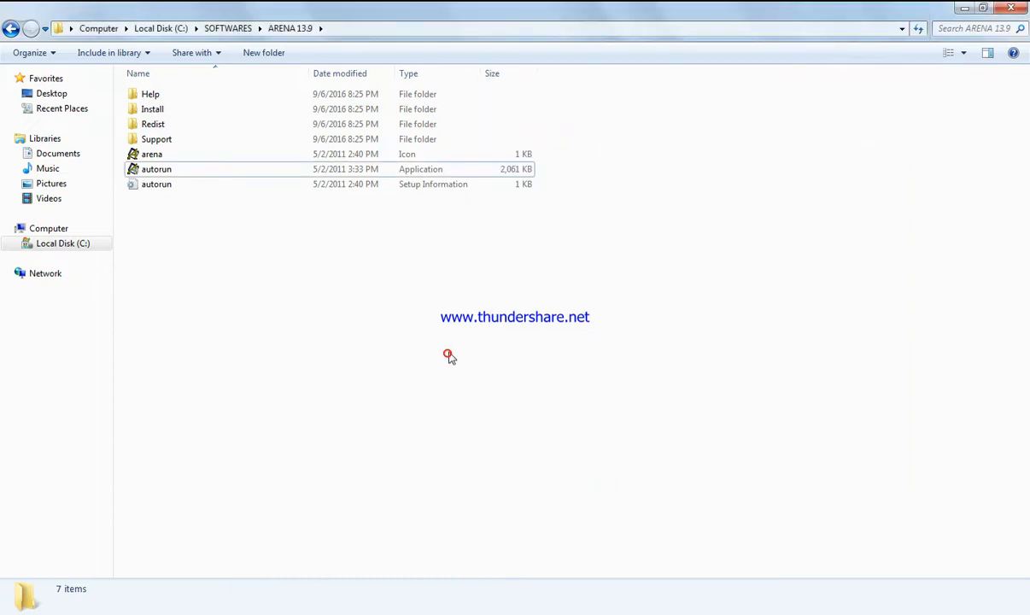
mouse_move(454, 347)
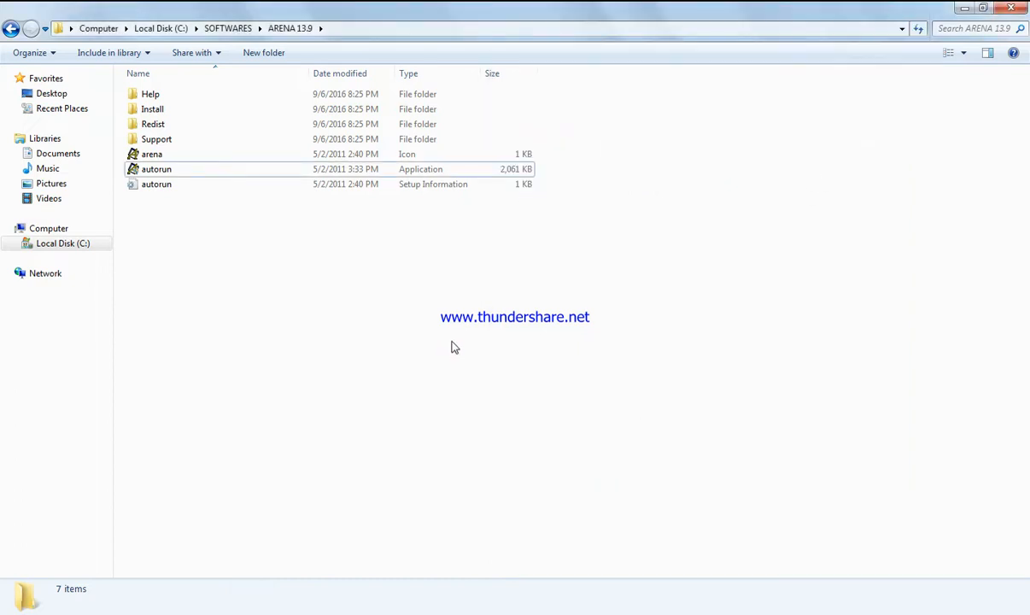
mouse_move(205, 237)
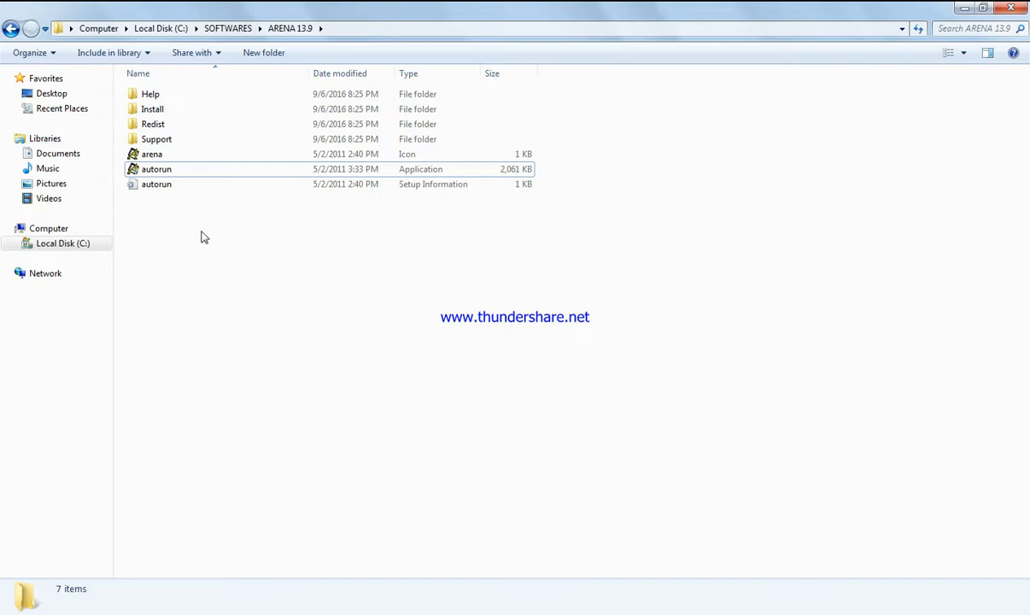
mouse_move(171, 171)
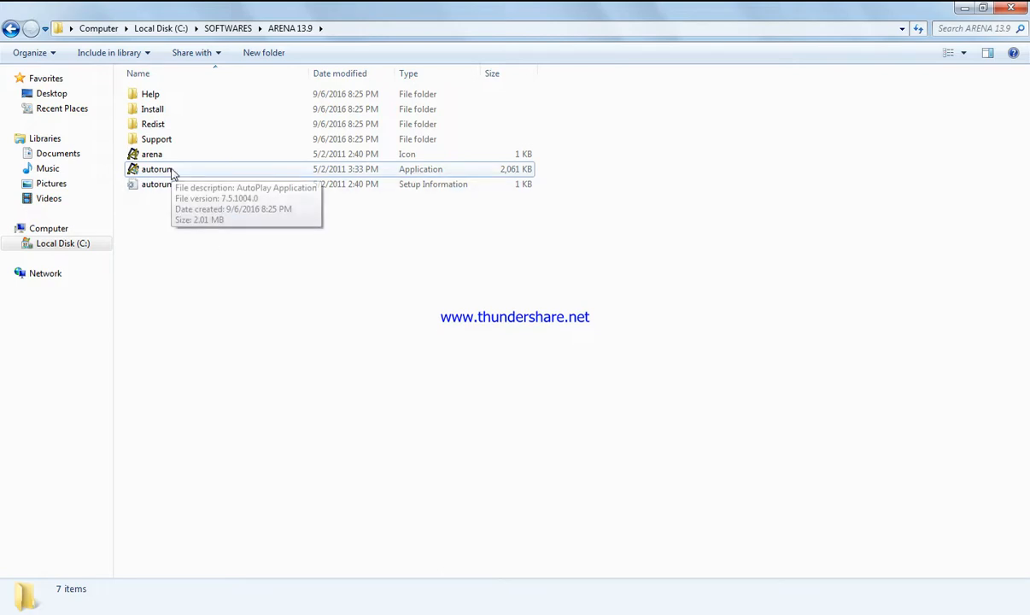
mouse_move(157, 184)
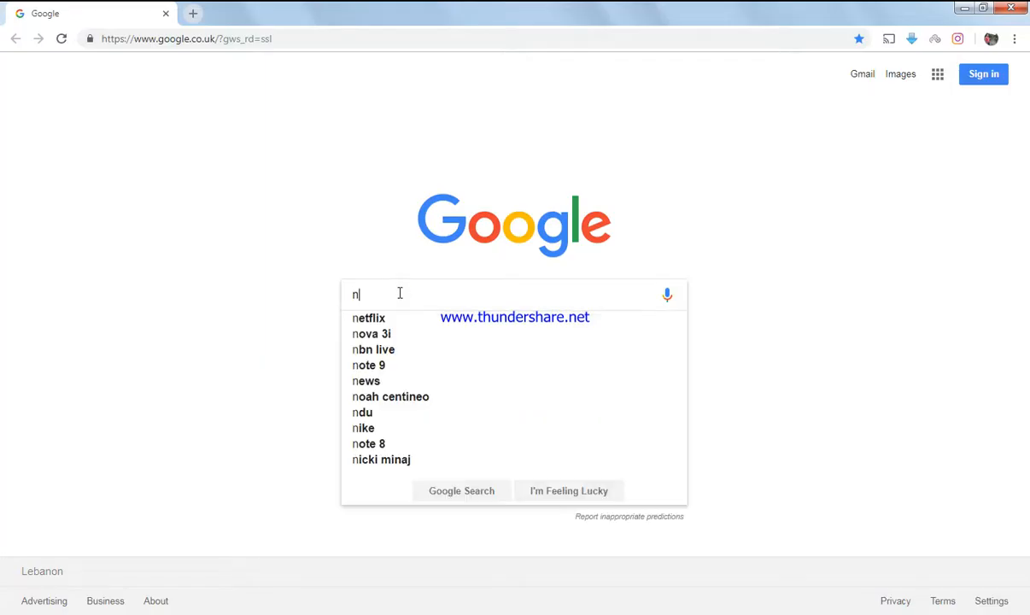
Search Google for "net framework 2 windows 10"
text(etfr)
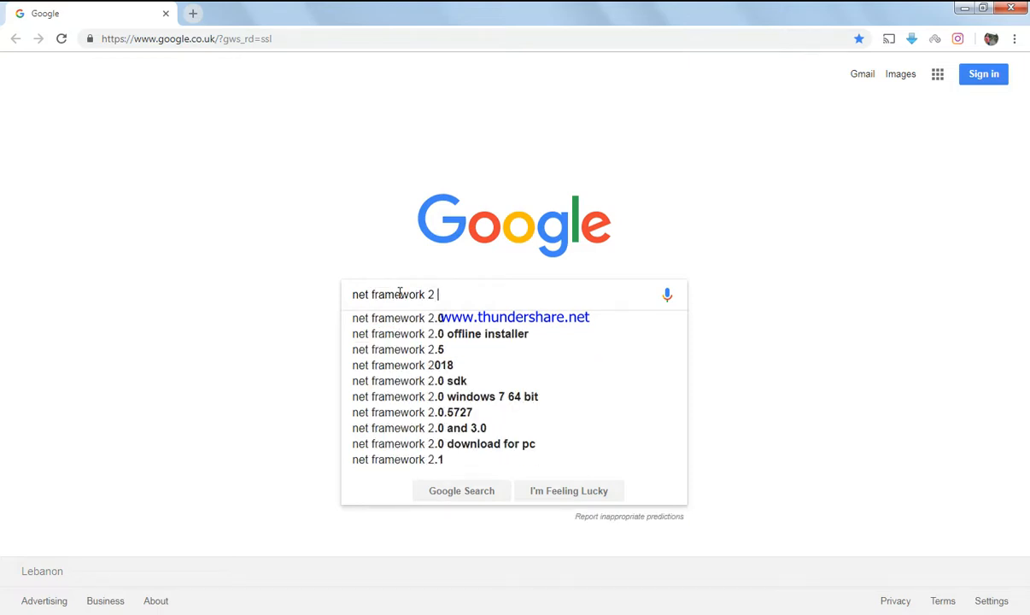
text(windows 10)
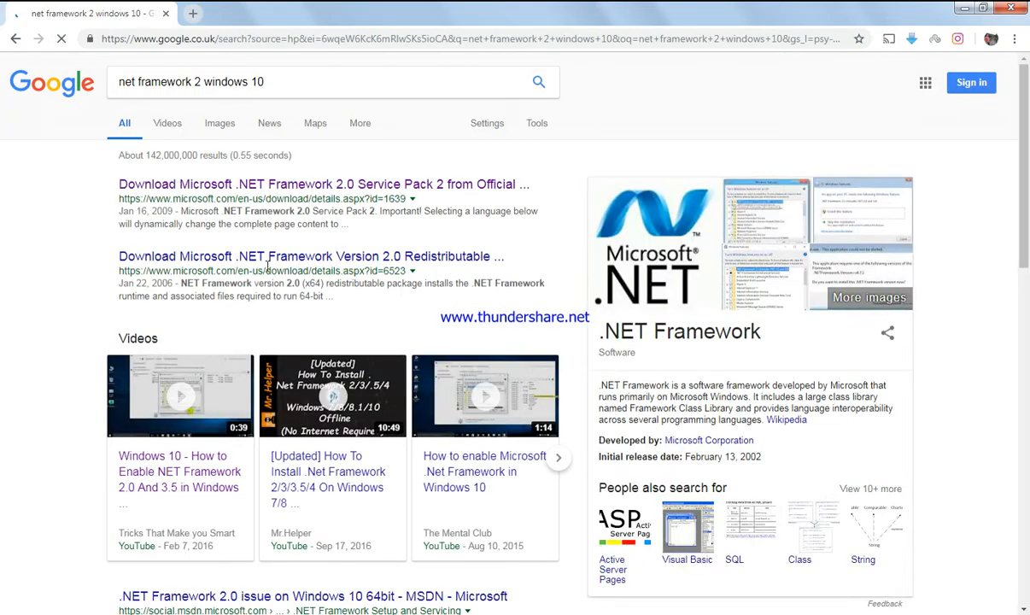
Open the .NET Framework 2.0 Service Pack 2 result and start its Download to list the files
click(323, 185)
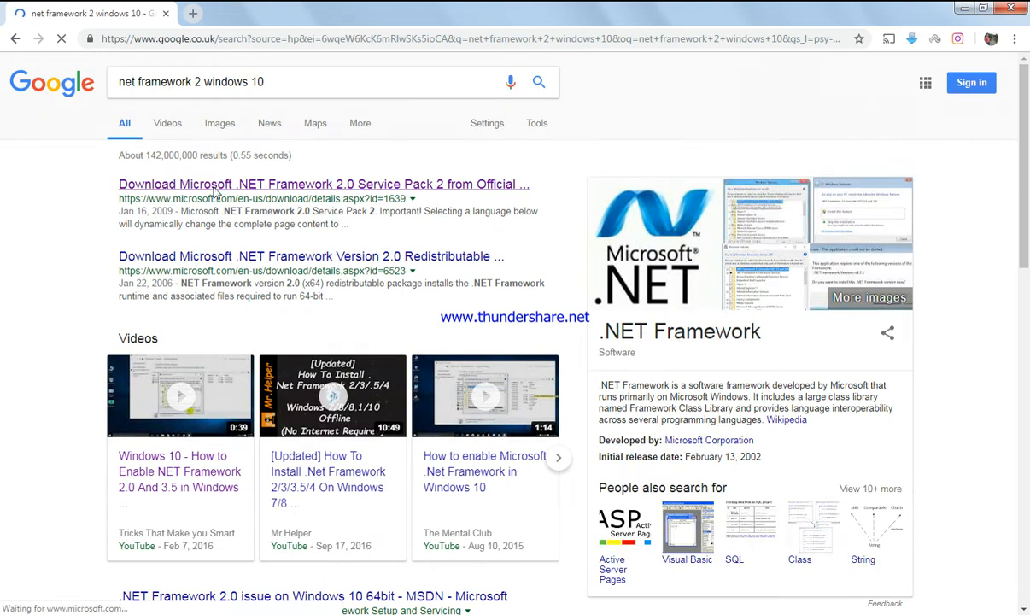
click(323, 185)
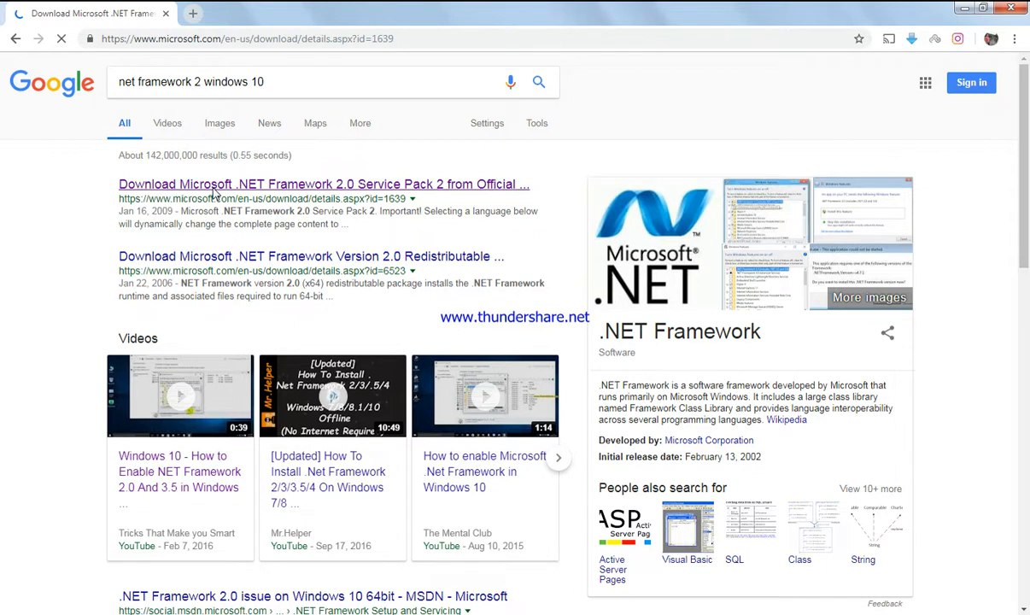
click(323, 184)
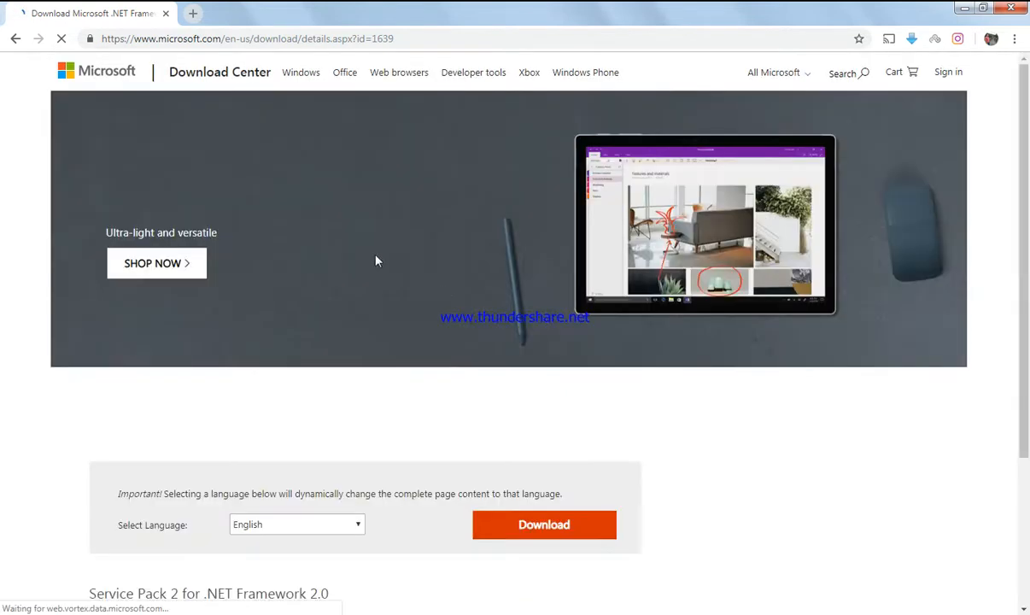
scroll(down, 3)
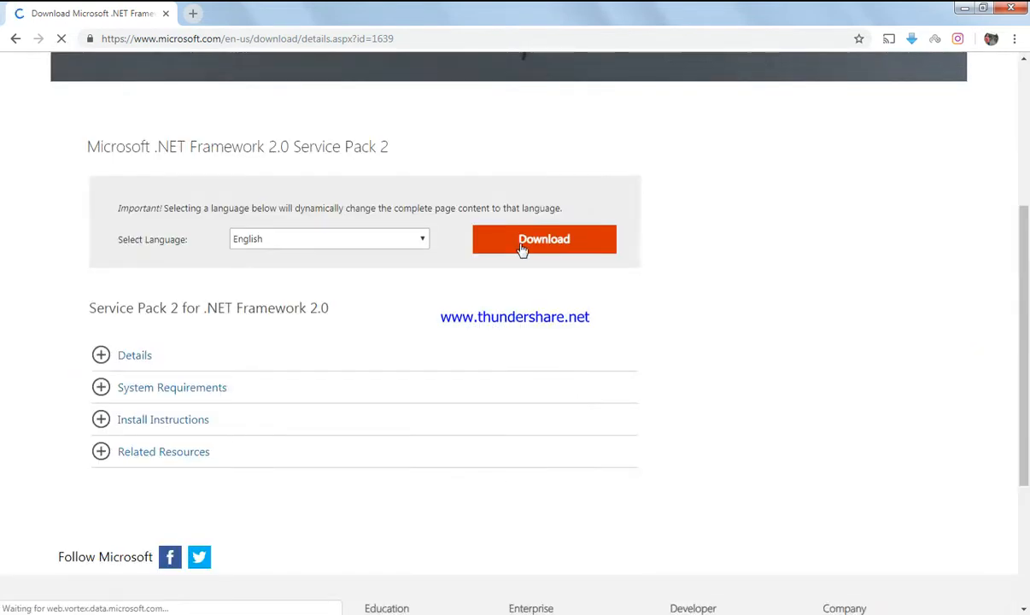
click(544, 239)
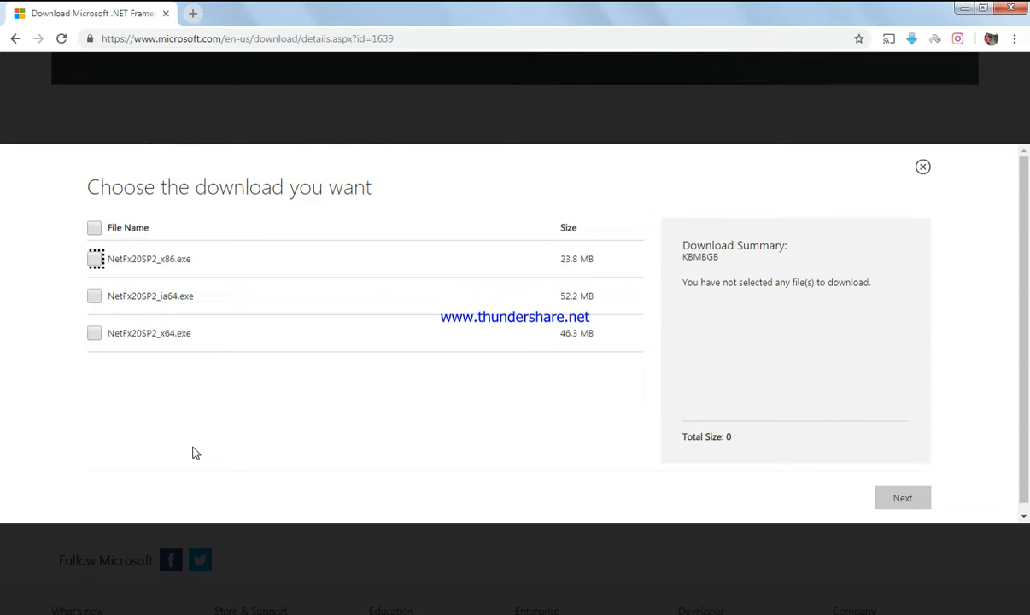
mouse_move(194, 297)
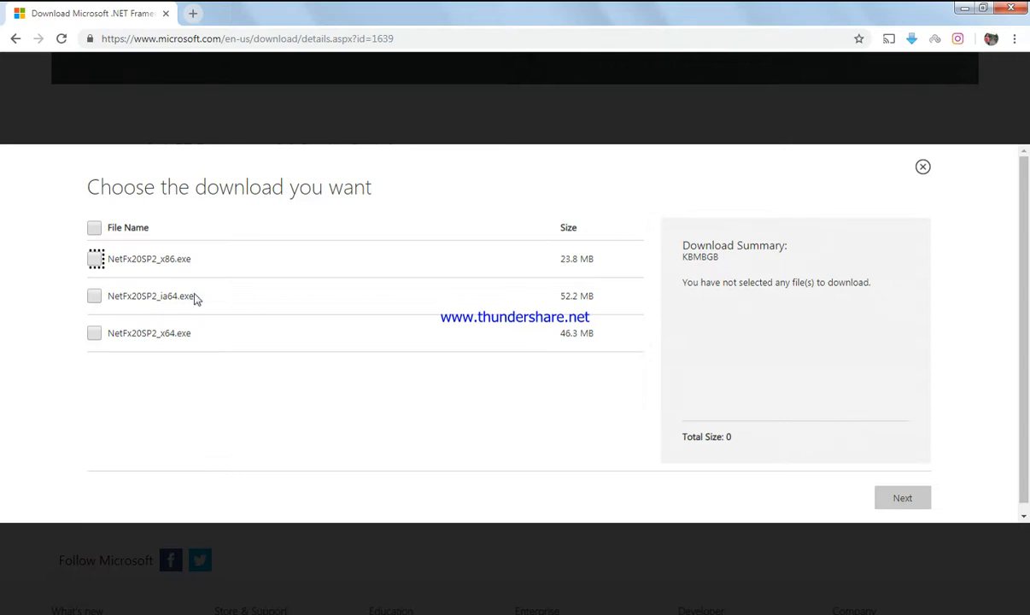
mouse_move(186, 332)
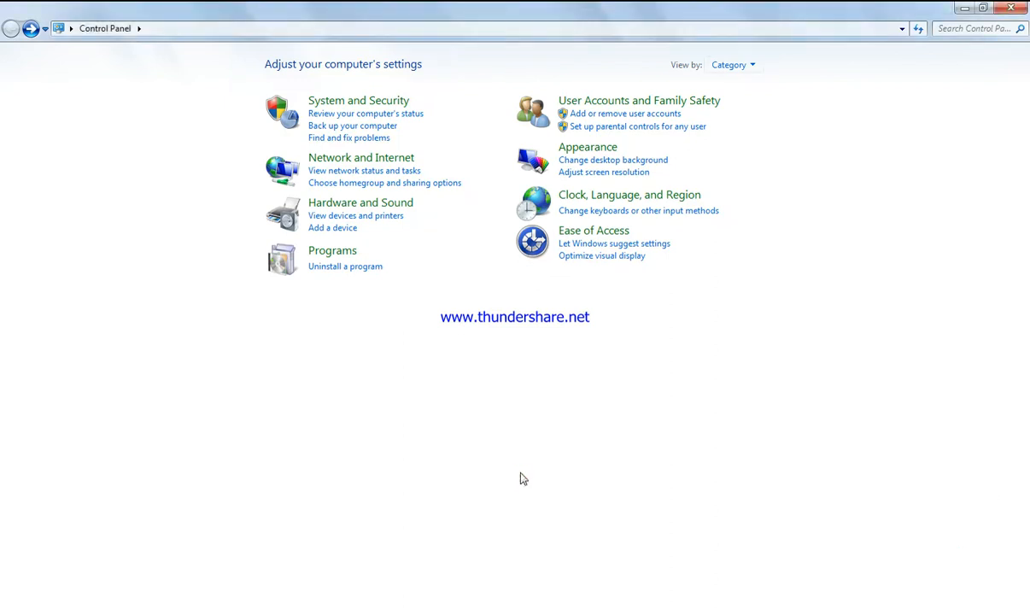
mouse_move(258, 555)
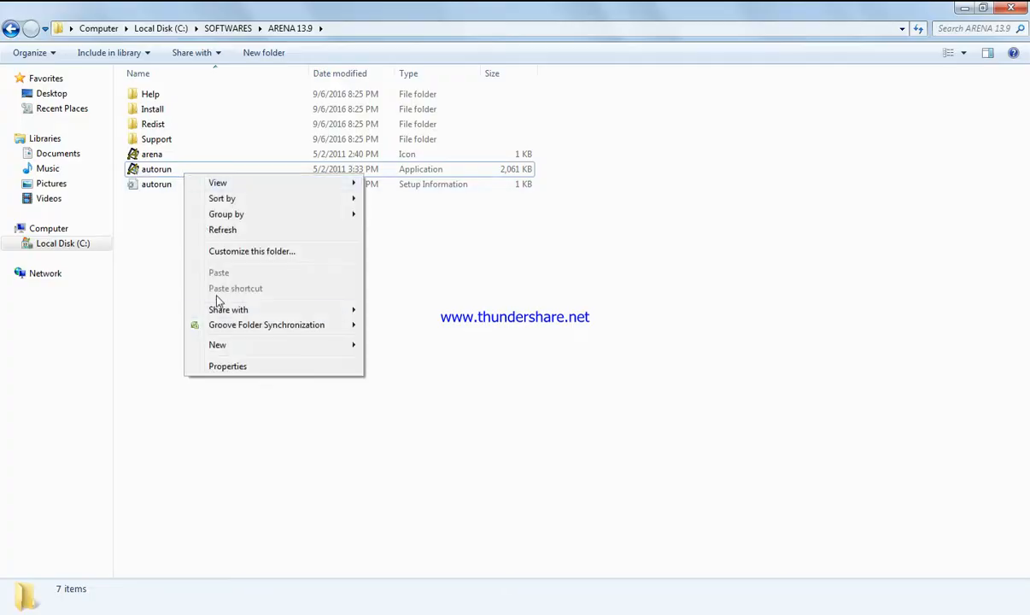
Revisit autorun's Compatibility properties and choose Windows 7 compatibility mode
click(227, 366)
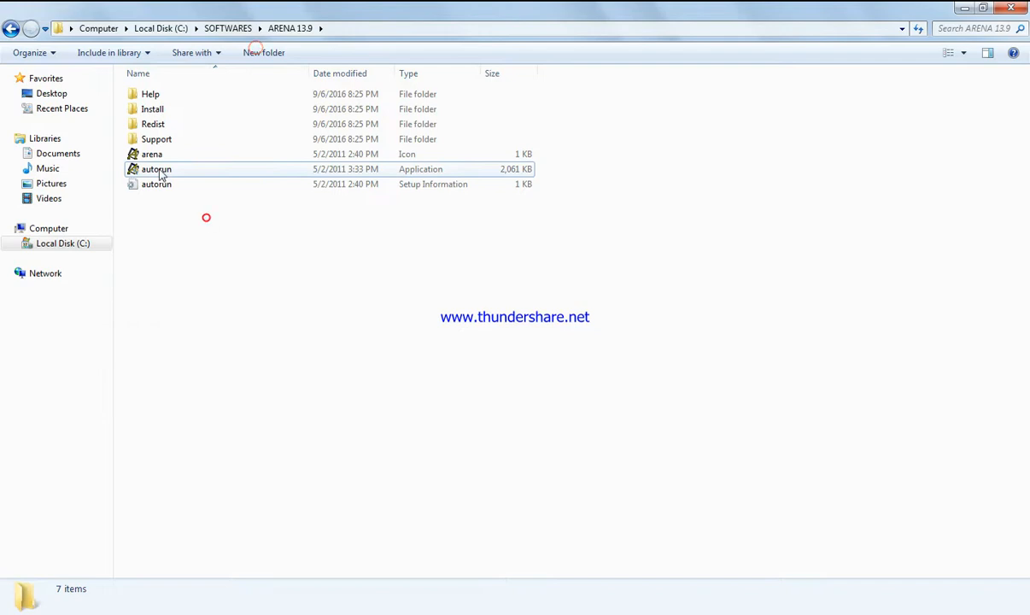
right_click(157, 169)
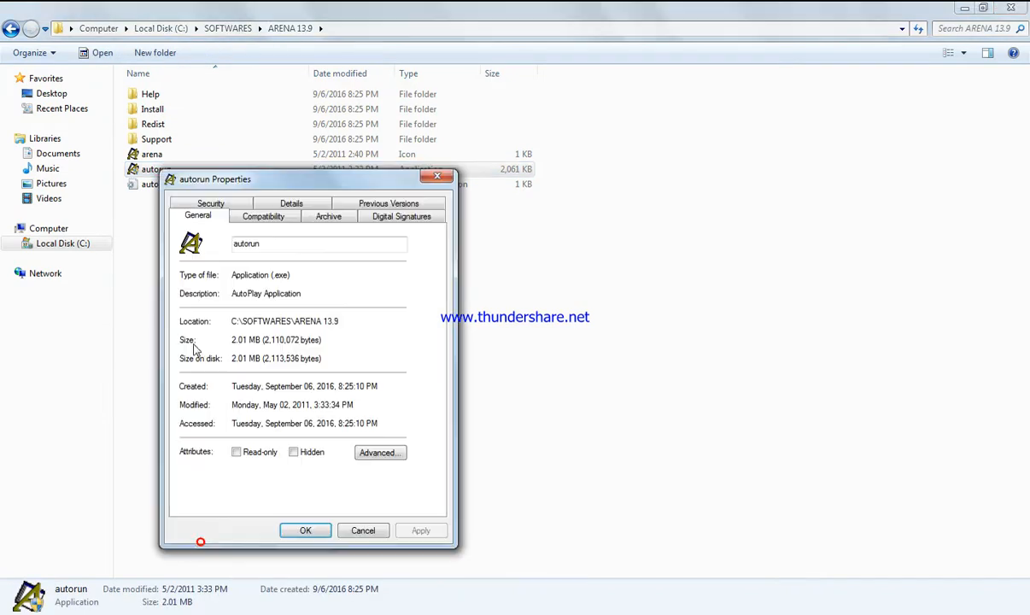
click(263, 216)
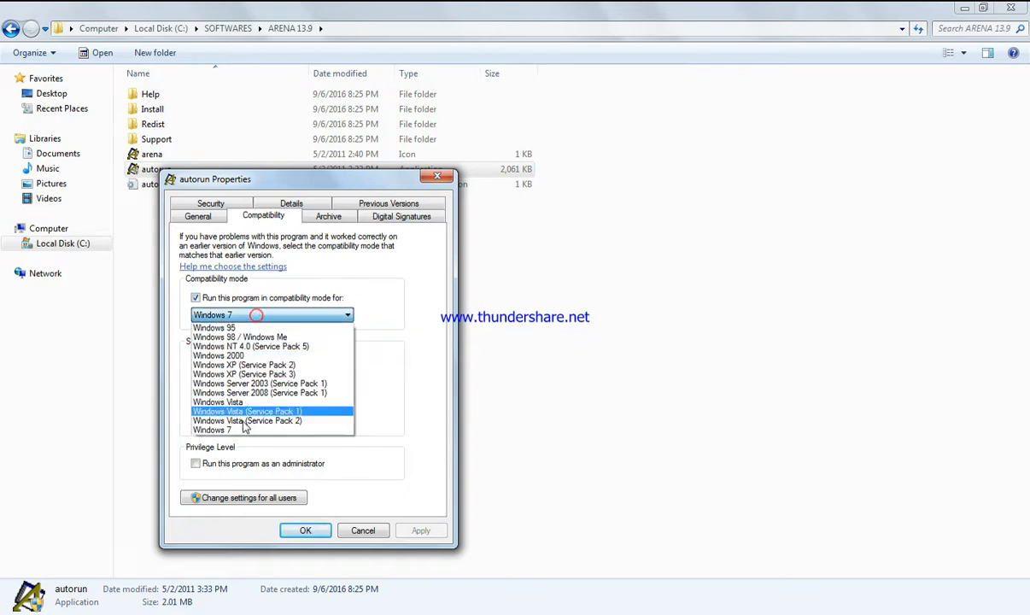
click(363, 529)
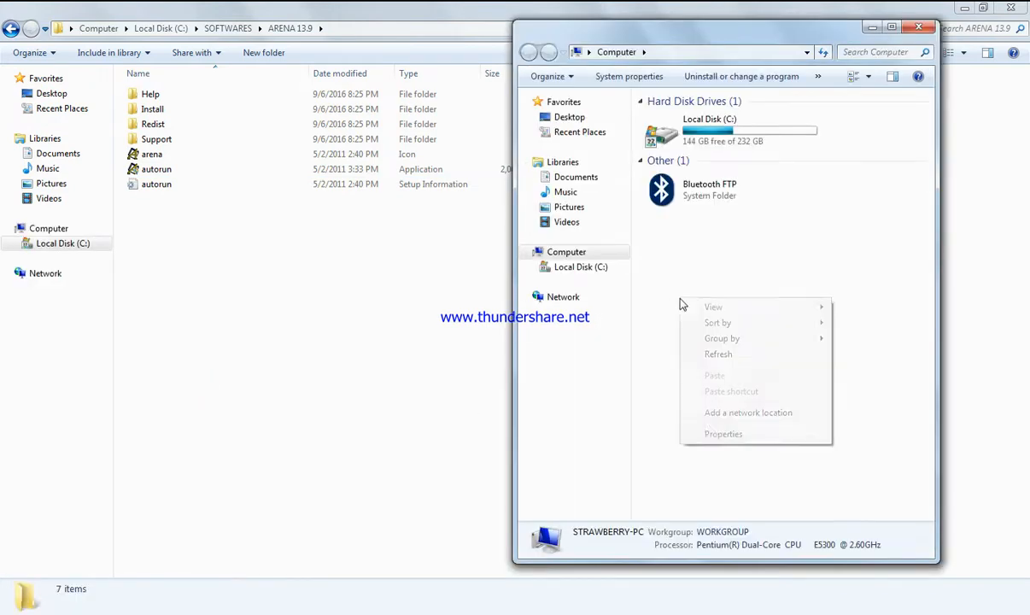
View the computer's system information showing 32-bit Windows 7 Home Basic
click(724, 434)
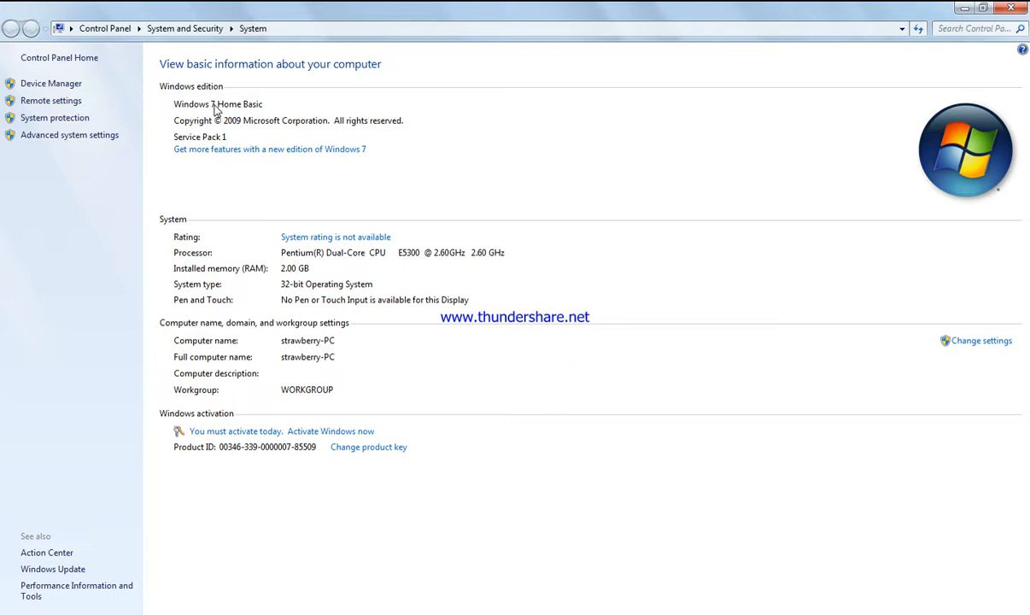
mouse_move(292, 291)
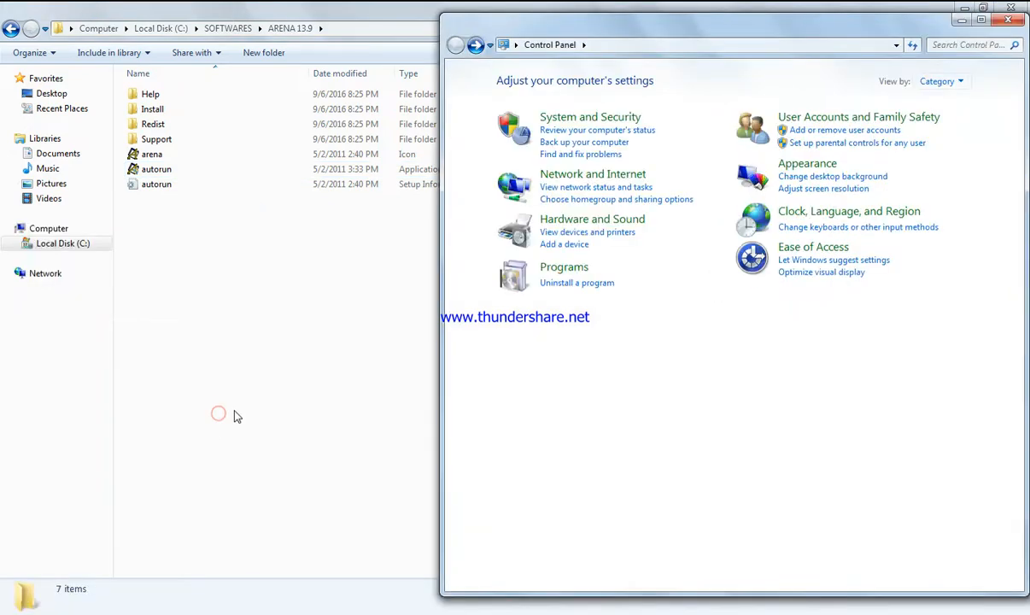
From Programs, open 'Turn Windows features on or off'
click(564, 266)
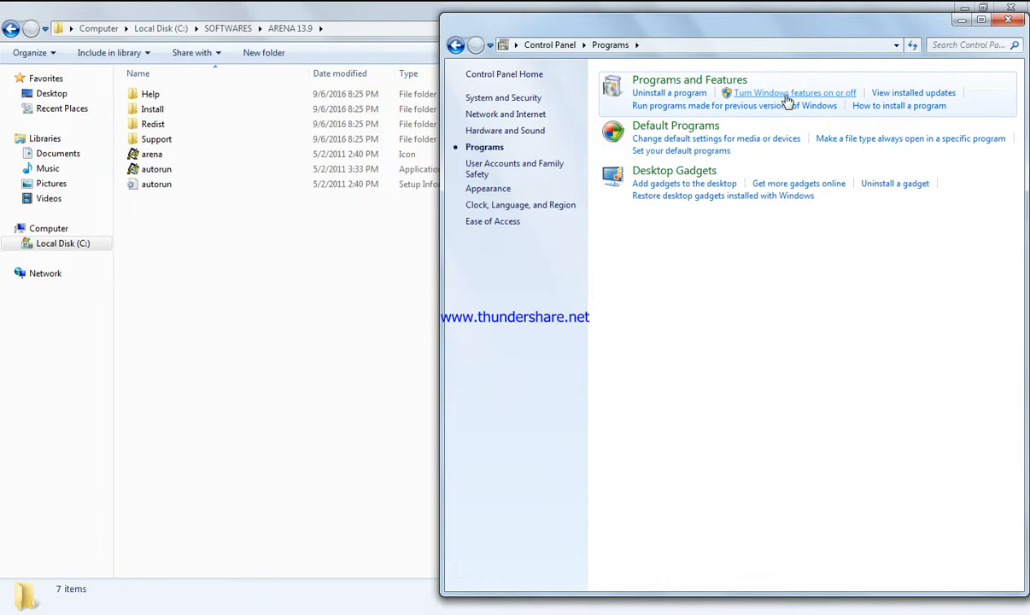
mouse_move(786, 99)
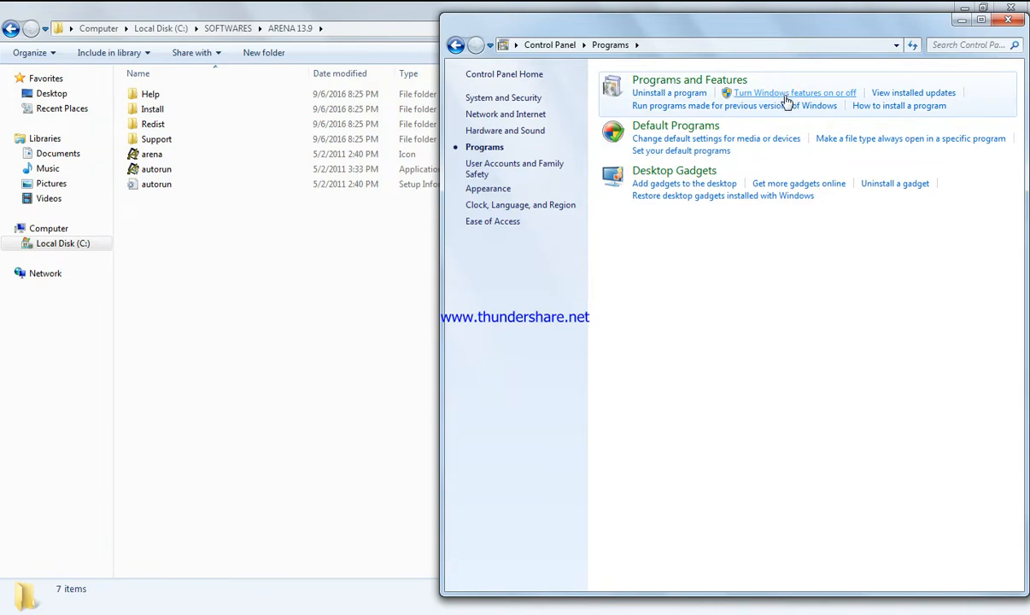
click(14, 606)
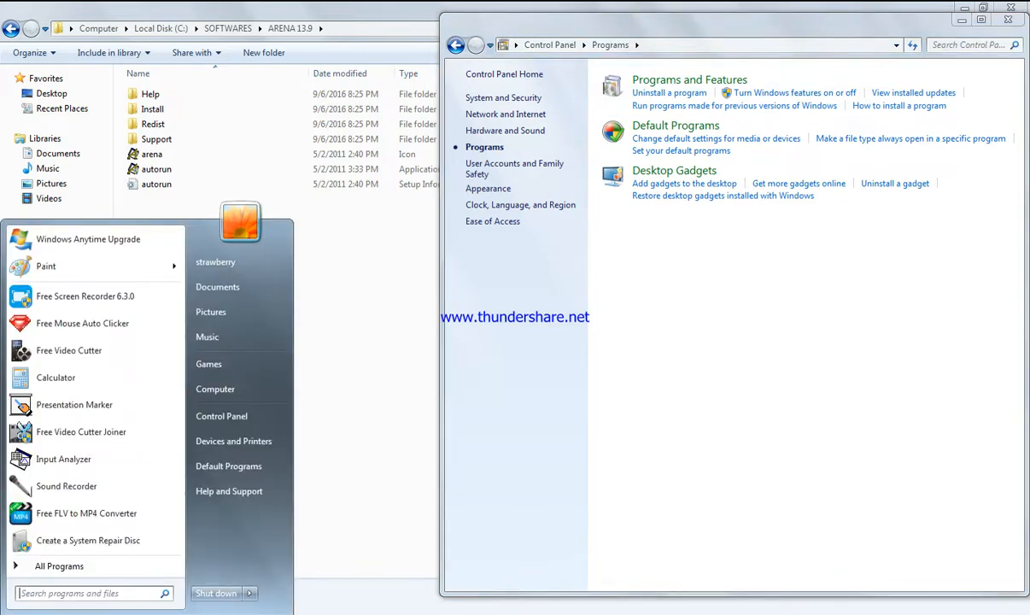
mouse_move(794, 93)
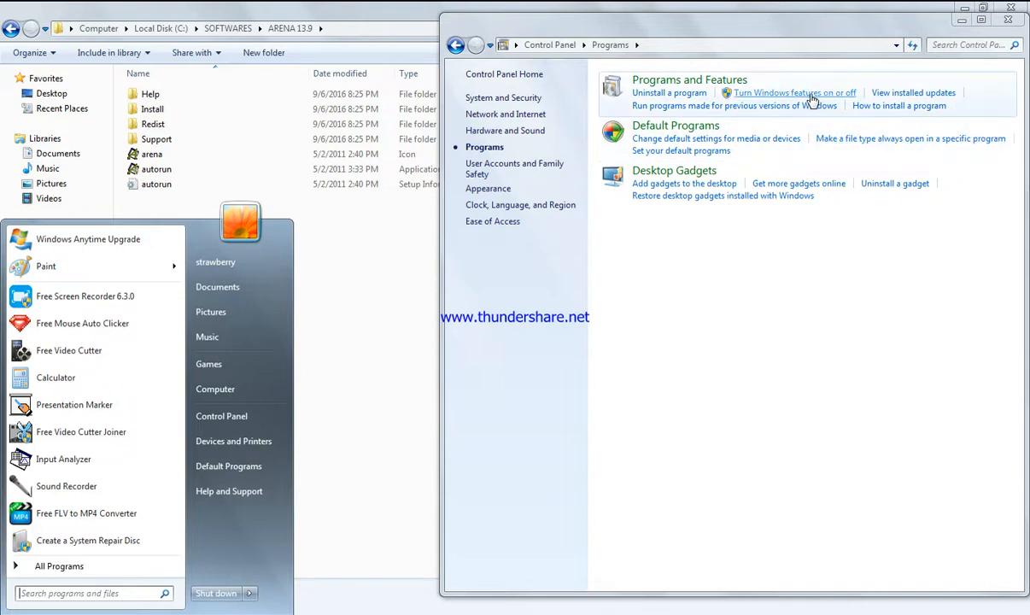
click(793, 93)
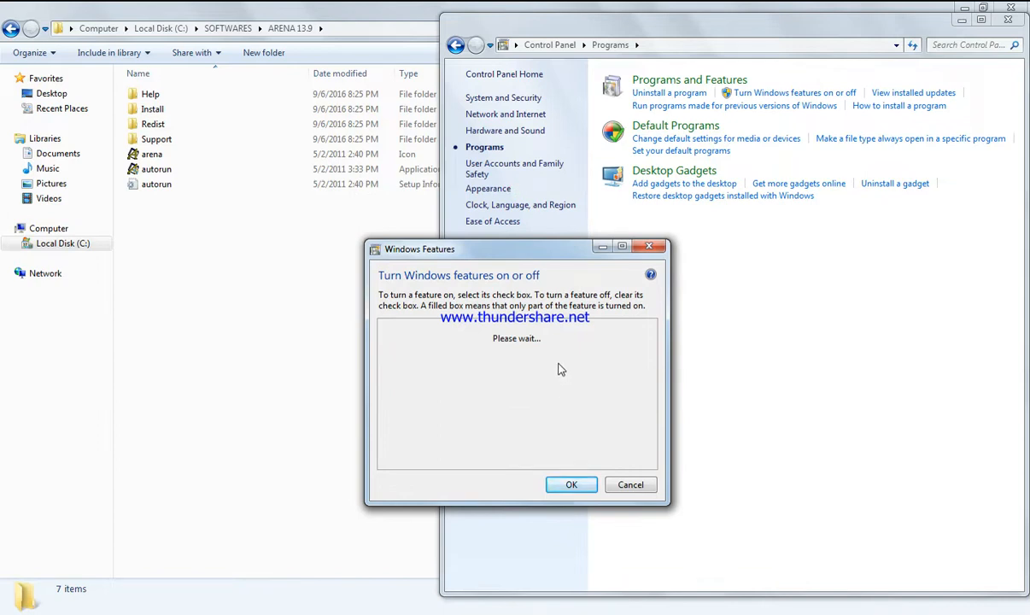
mouse_move(560, 367)
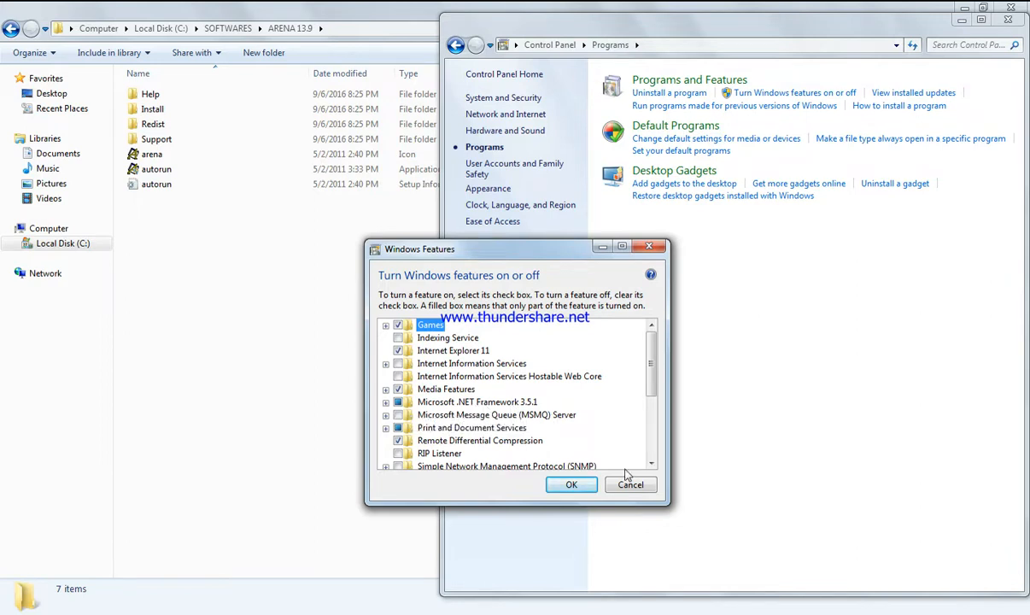
Cancel the Windows Features list after noting Microsoft .NET Framework 3.5.1
click(631, 485)
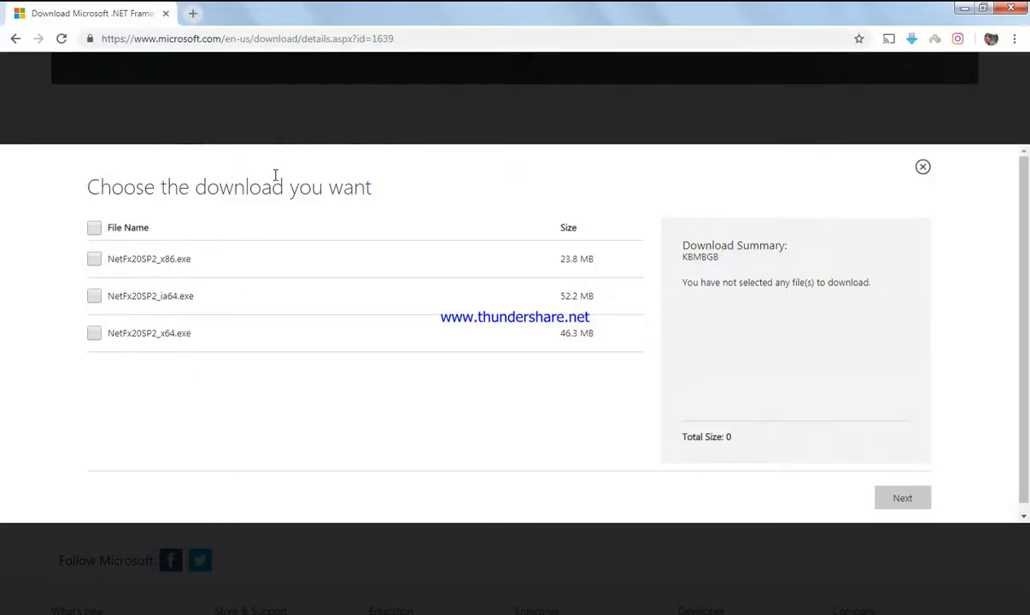
mouse_move(181, 282)
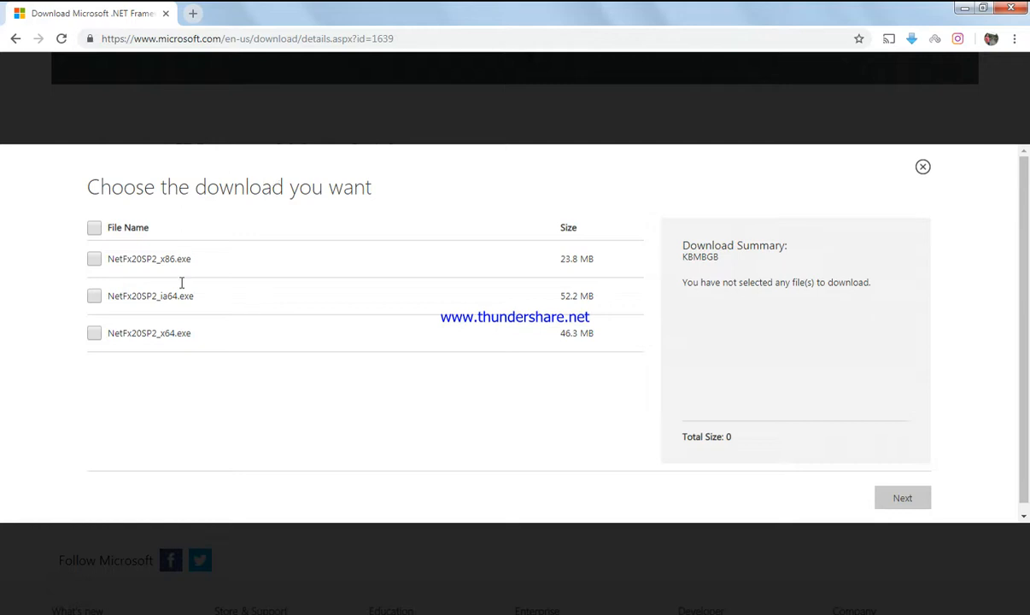
mouse_move(537, 304)
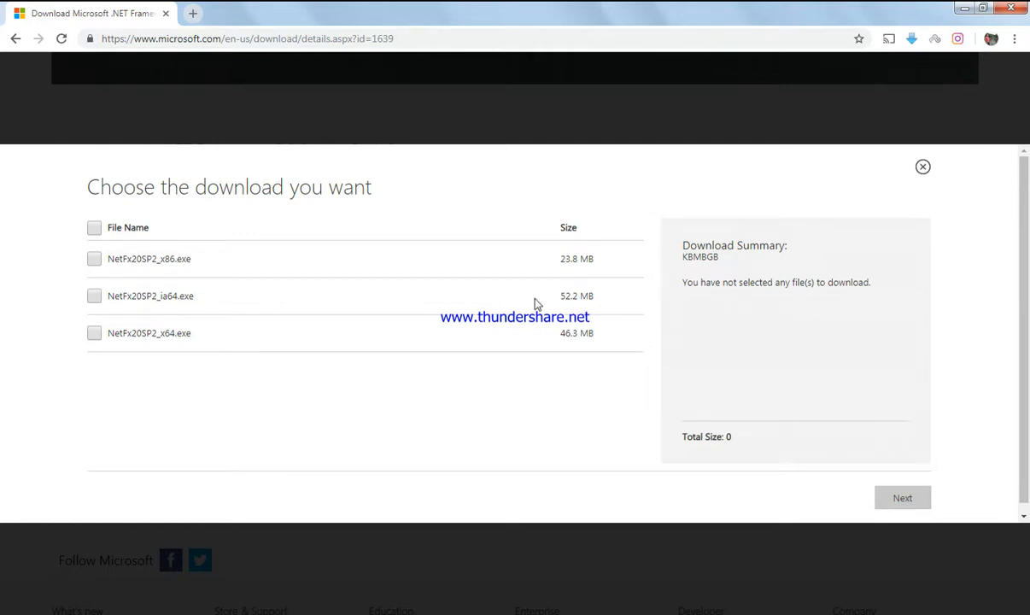
mouse_move(940, 509)
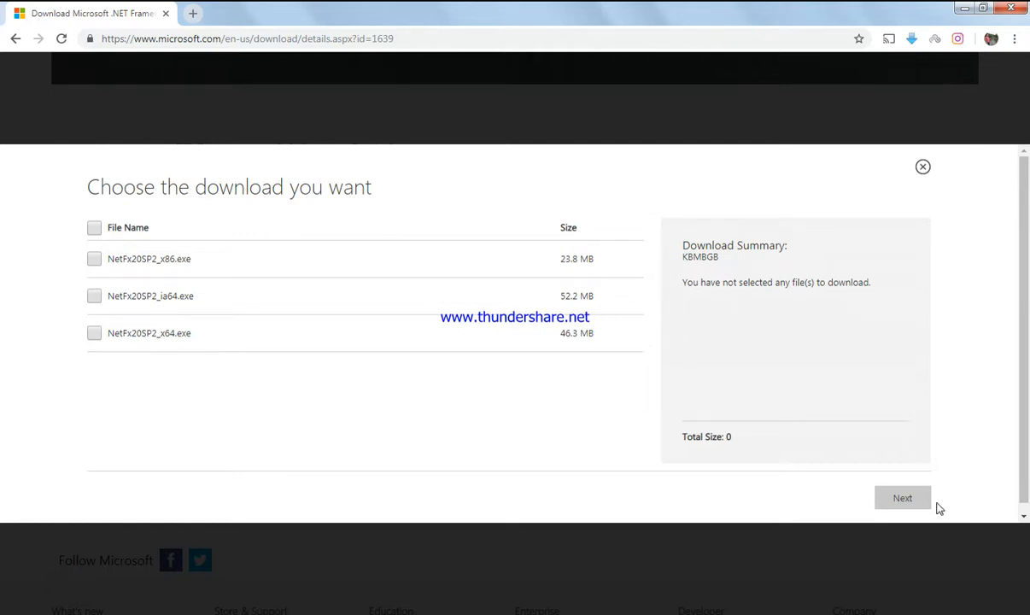